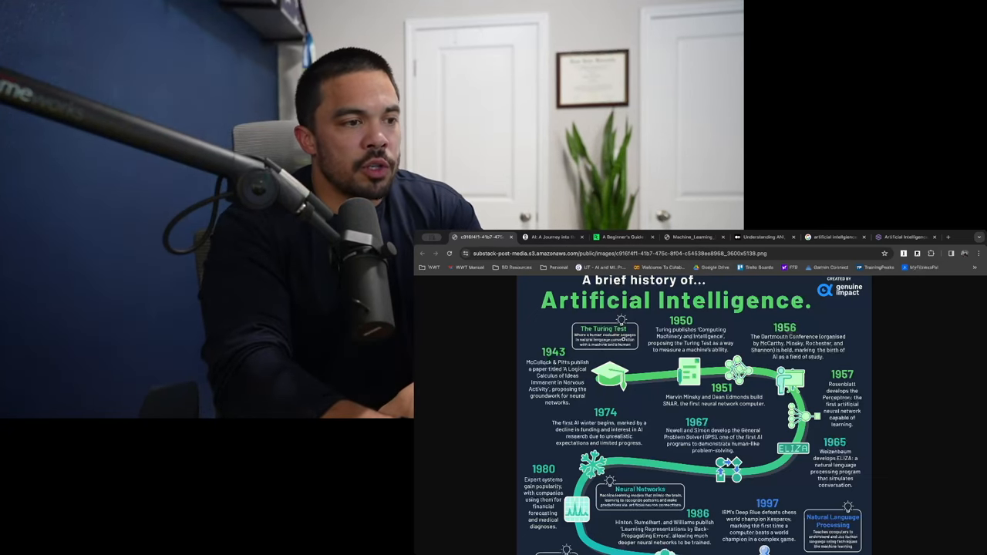
Step: Scroll the brief history of AI infographic down to the 2015–2023 milestones
scroll("down", 3)
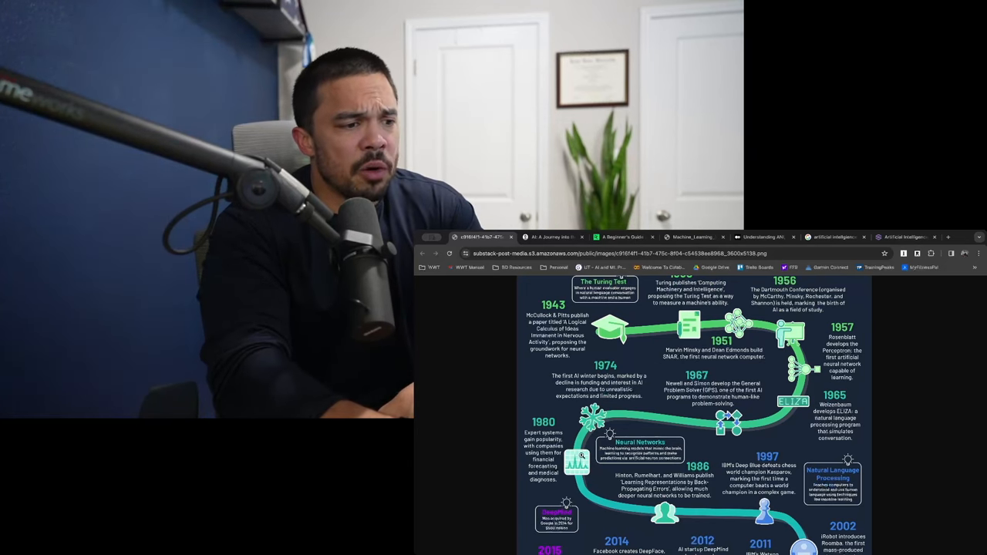
scroll("down", 3)
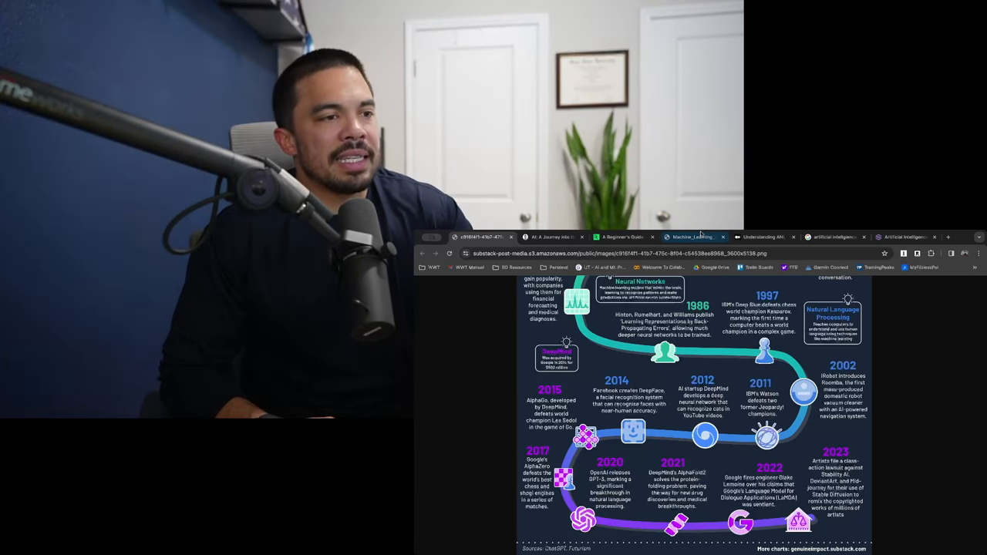
Step: Cycle through the DataCamp, search results and Slidesgo tabs, ending on the ANI vs AGI vs ASI article
left_click(622, 237)
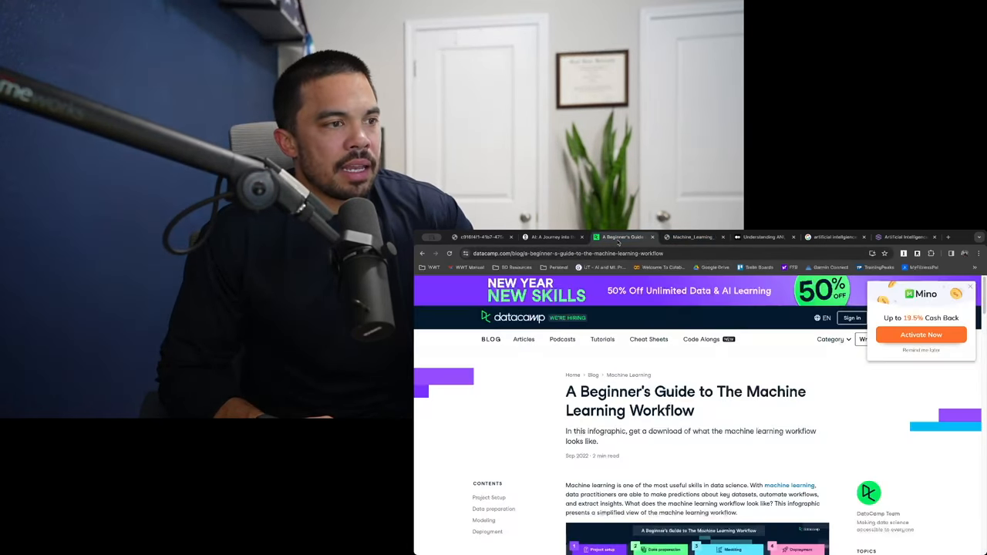
left_click(765, 236)
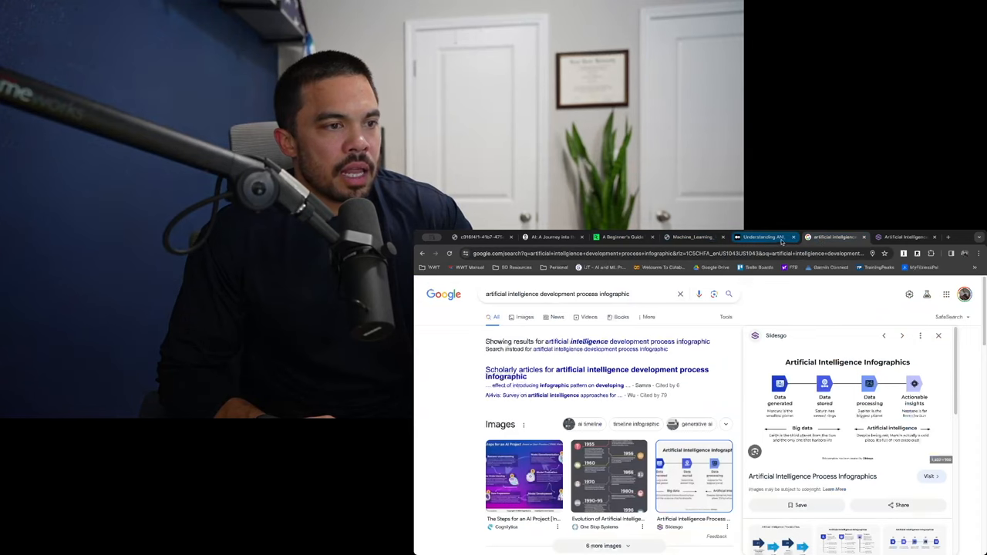
left_click(906, 237)
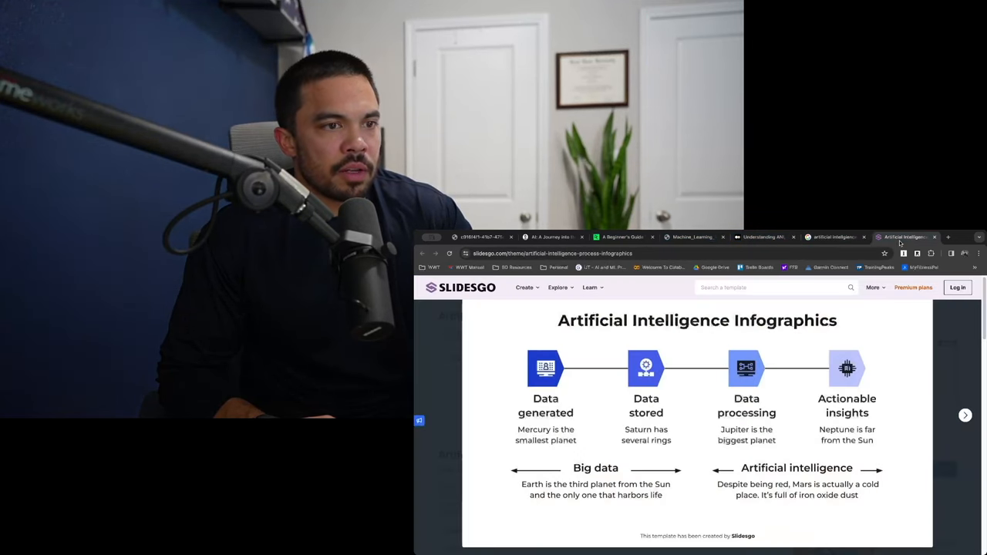
left_click(551, 236)
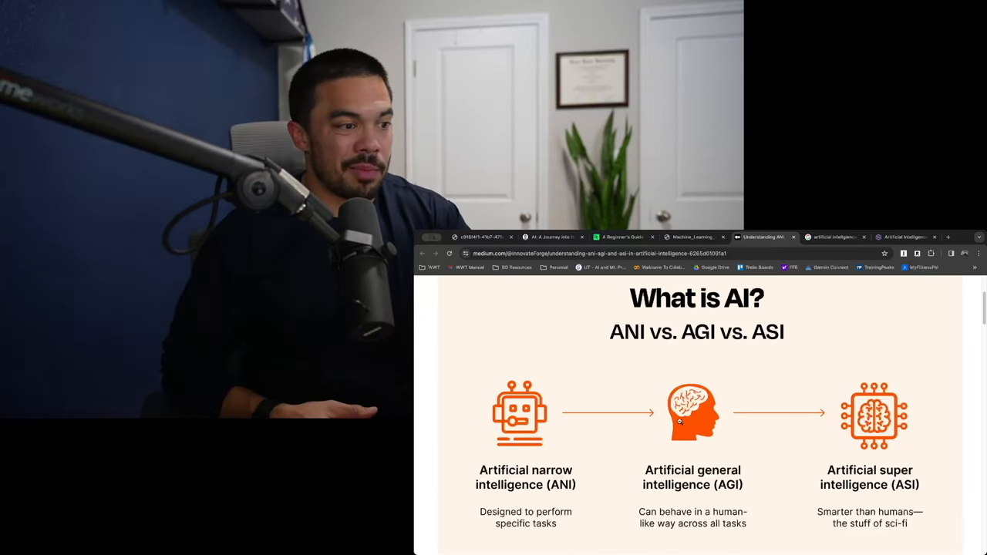
Step: View the deep learning journey article, then return to the Machine Learning Workflow PDF
left_click(620, 236)
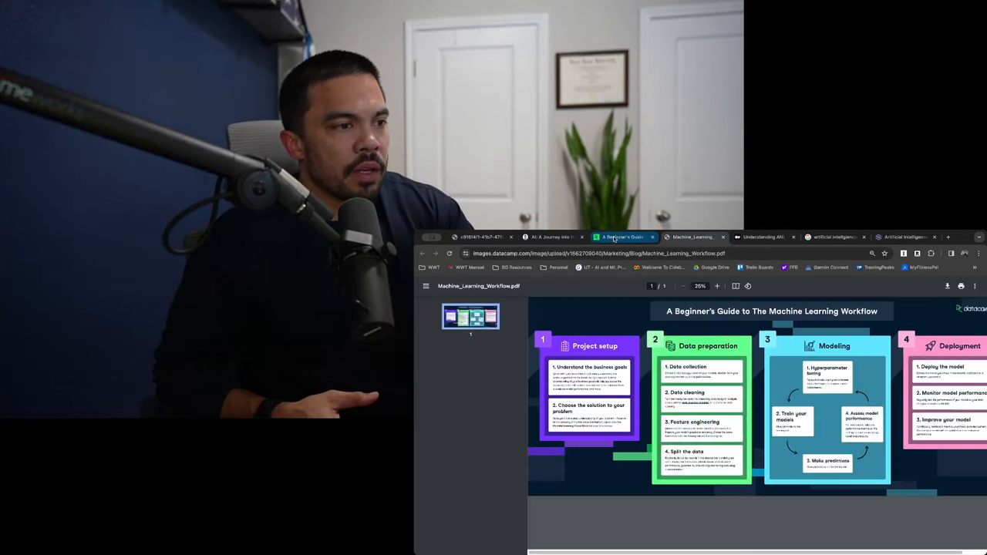
left_click(551, 236)
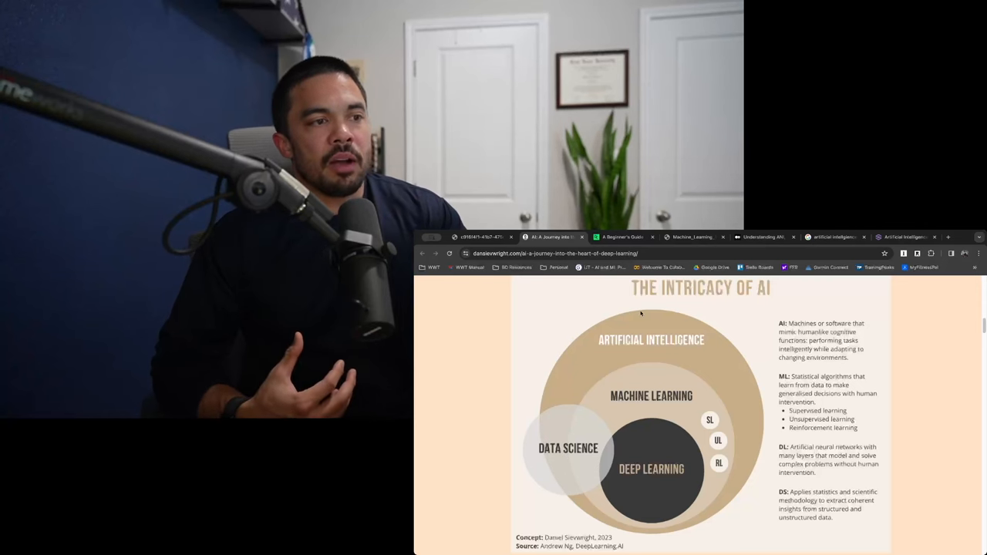
left_click(621, 237)
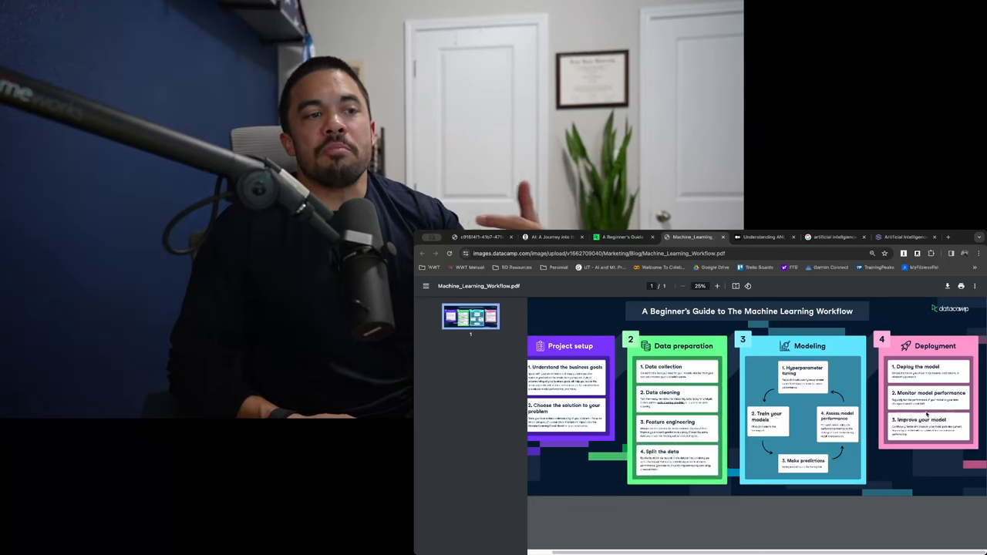
Step: Switch to the Medium 'What is AI? ANI vs. AGI vs. ASI' article tab
left_click(763, 237)
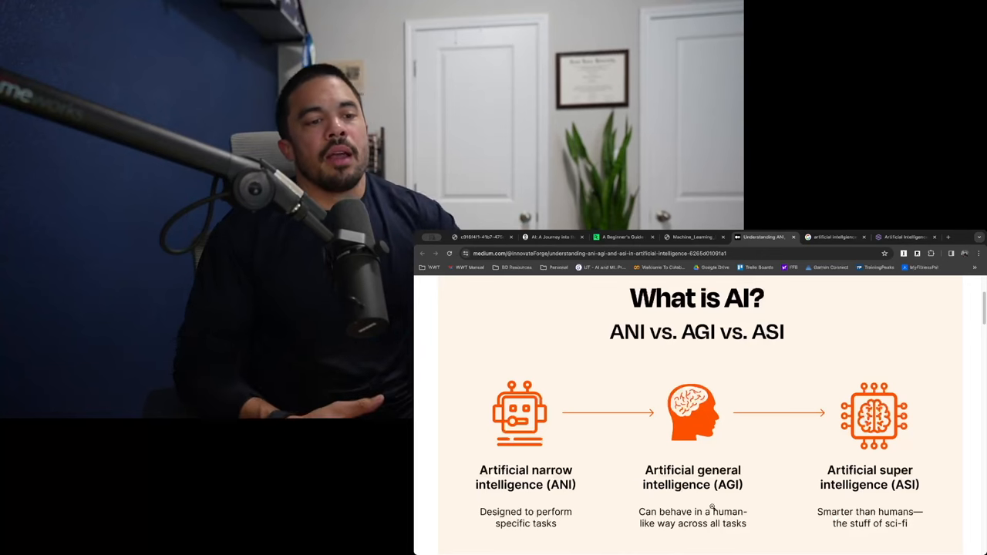
mouse_move(806, 327)
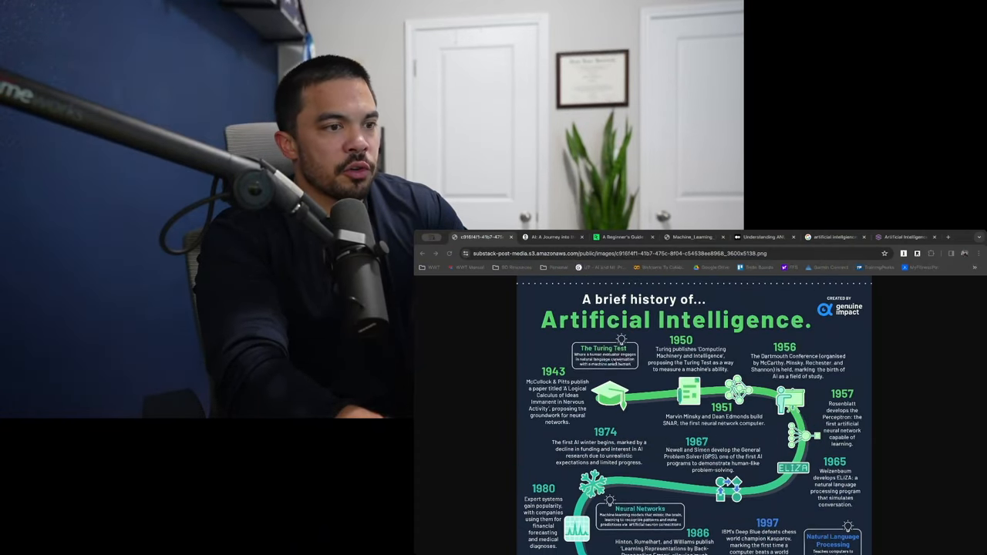
Step: Scroll the AI history infographic from 1986 down to its 2023 end
scroll("down", 3)
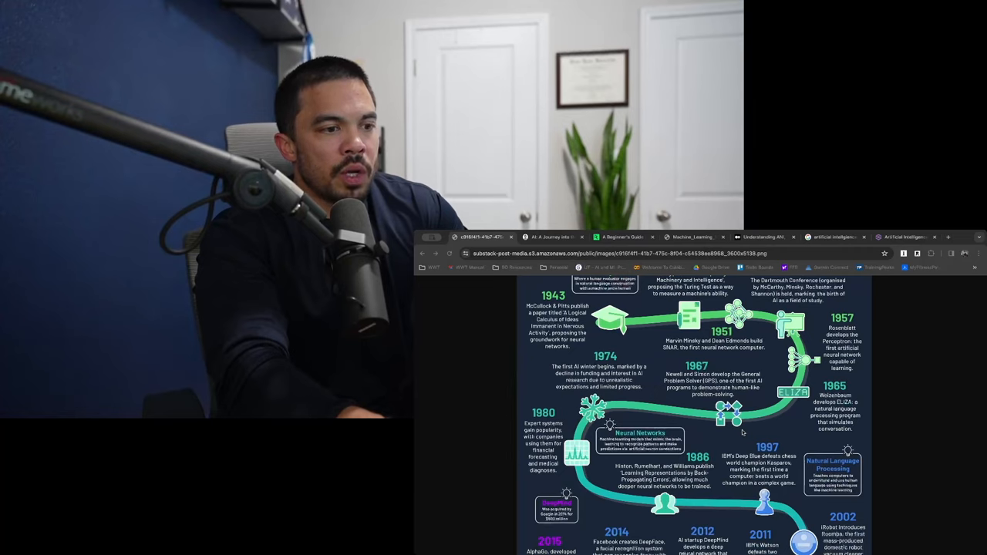
scroll("down", 3)
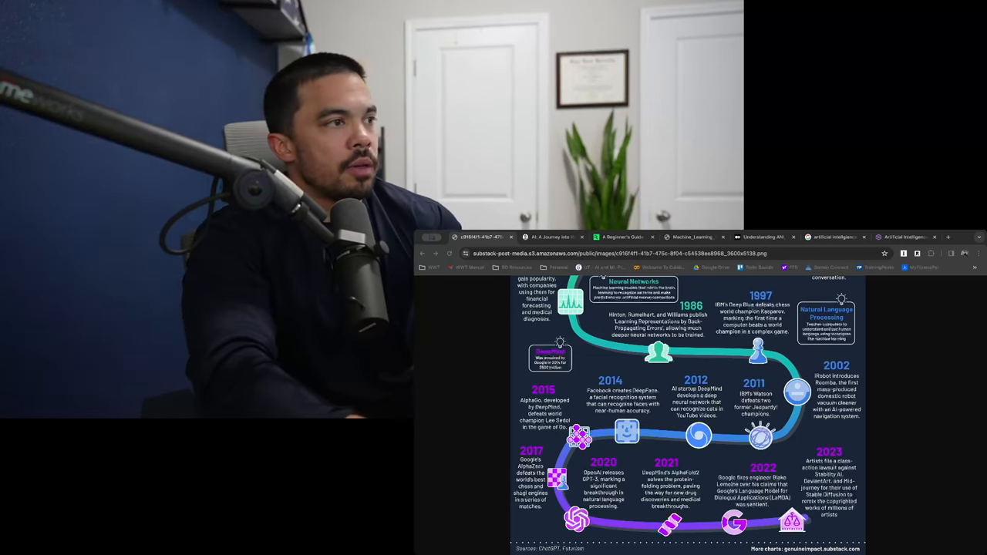
Step: Show the GeForce RTX 40 SUPER press release, scrolled to its product image
left_click(906, 237)
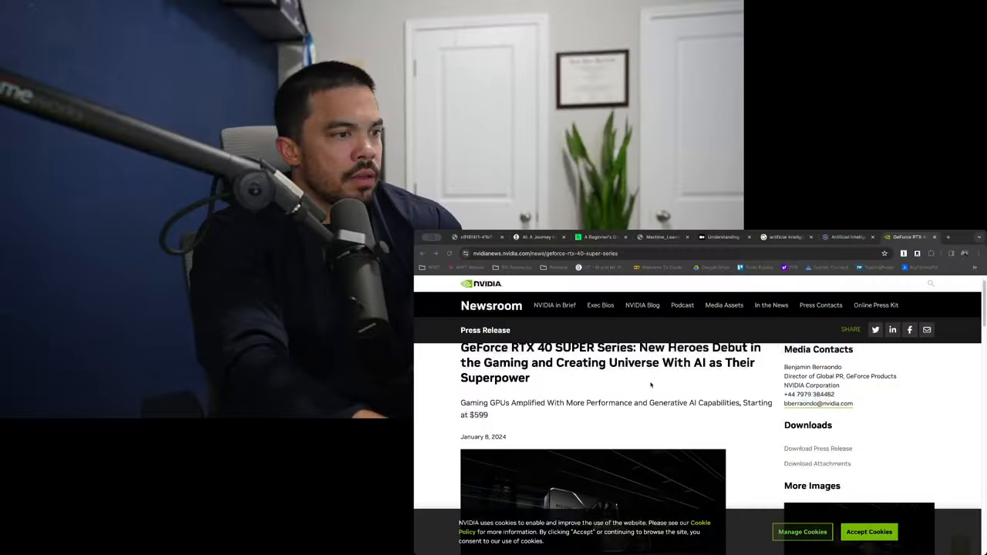
scroll("up", 3)
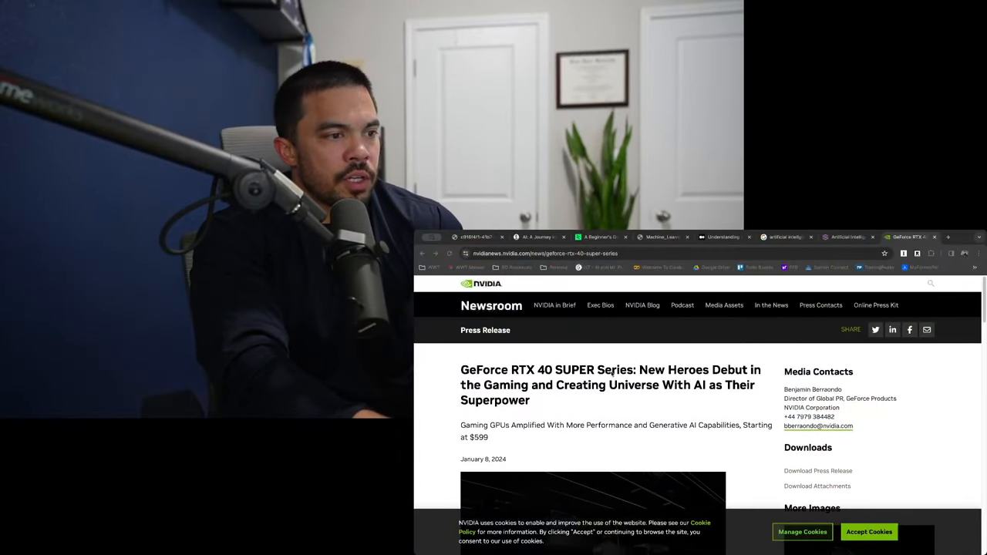
mouse_move(590, 398)
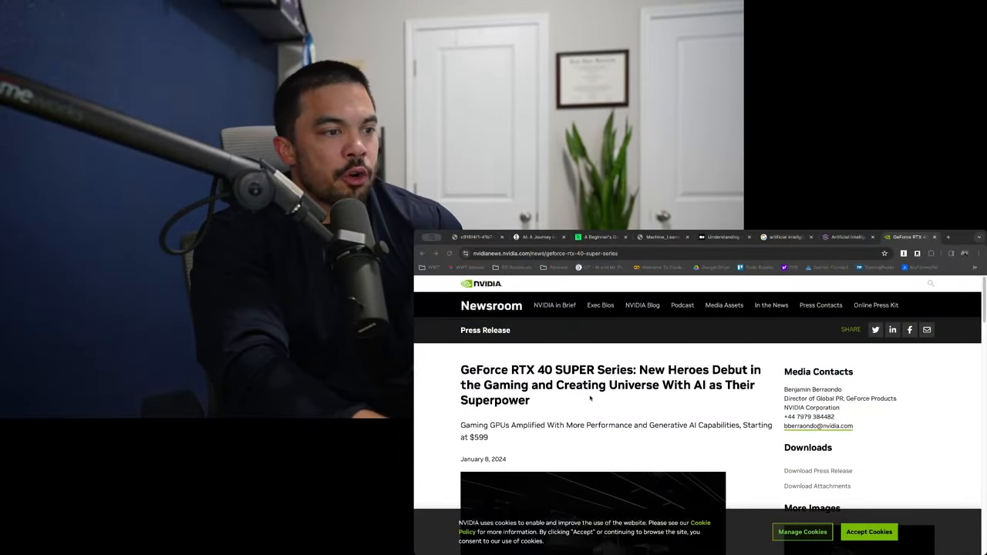
scroll("down", 3)
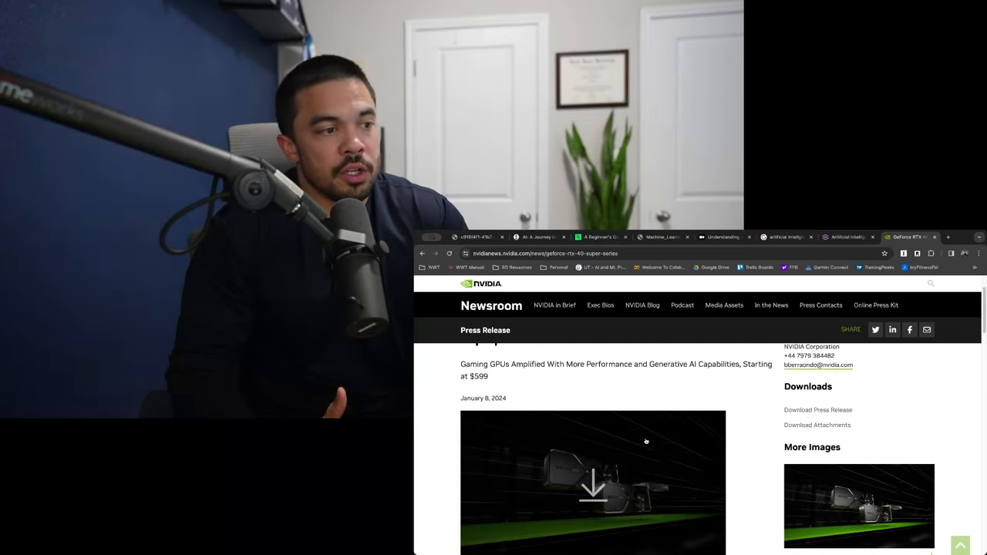
Step: Scroll the press release down to the RTX 4080 SUPER, 4070 Ti SUPER and 4070 SUPER sections
scroll("down", 3)
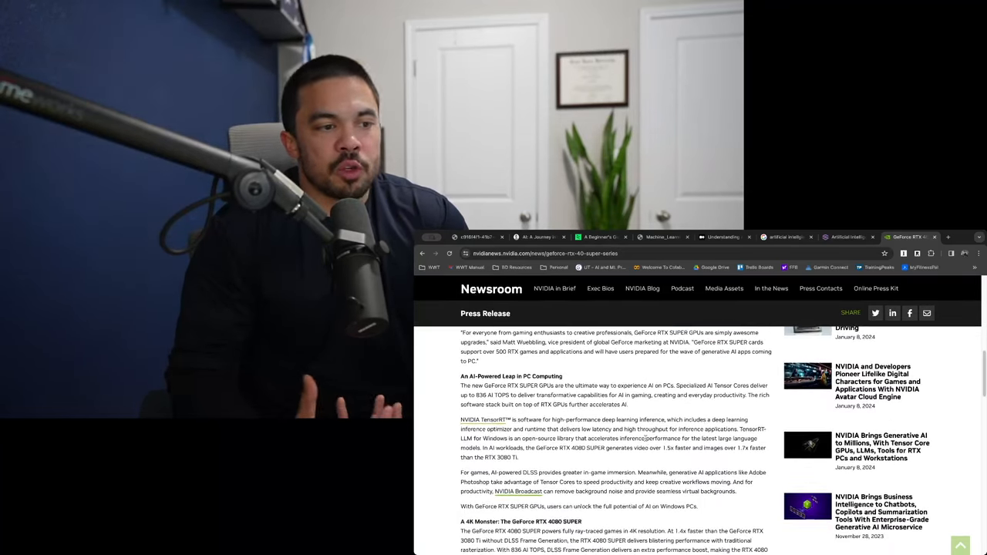
scroll("down", 3)
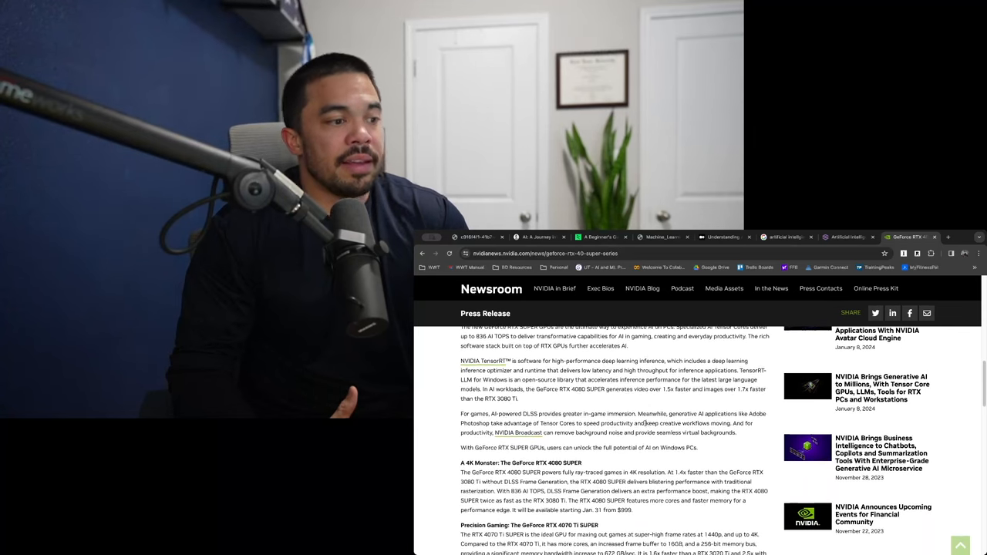
scroll("down", 3)
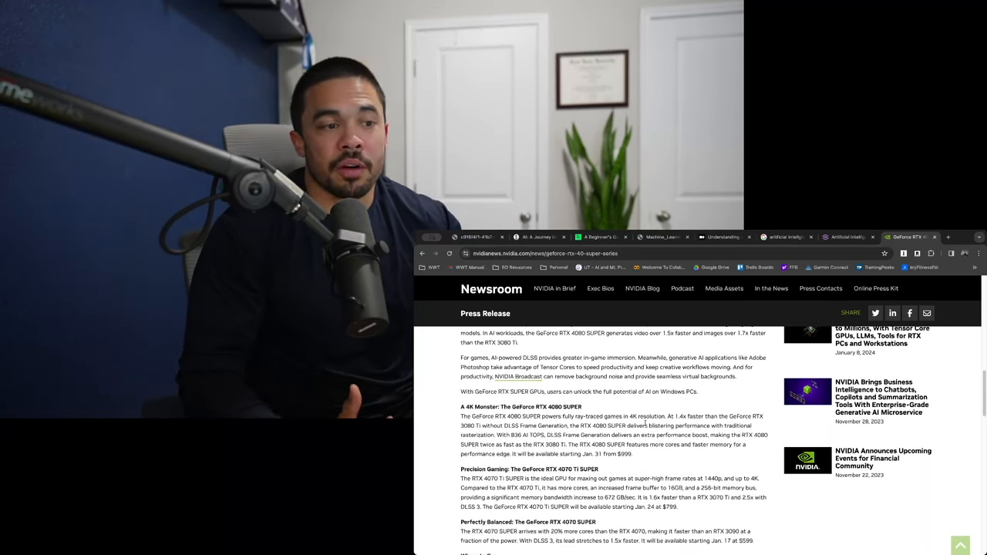